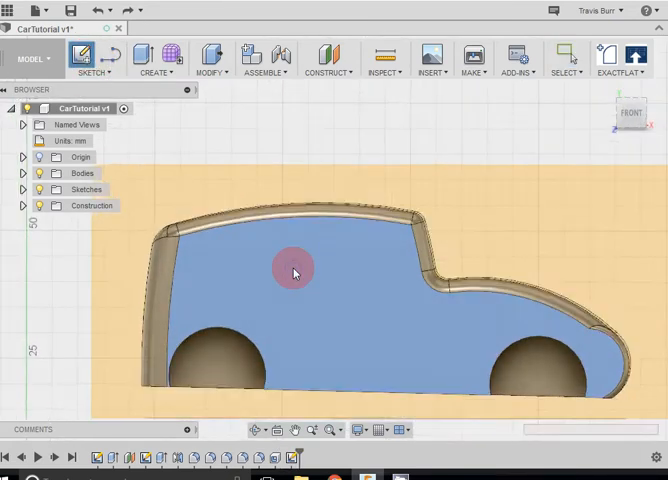
Start a new sketch on the flat side face of the car body
{"action": "left_click", "coordinate": [82, 56]}
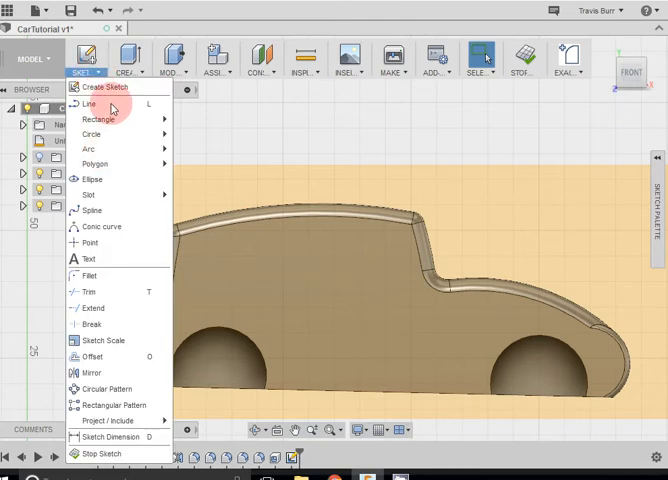
{"action": "mouse_move", "coordinate": [164, 150]}
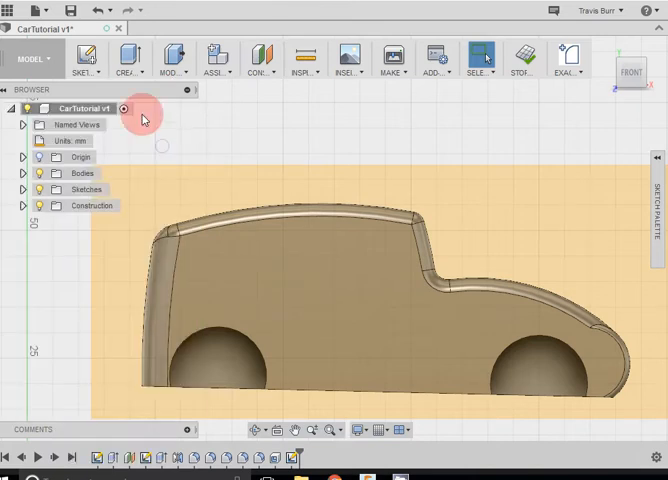
{"action": "left_click", "coordinate": [84, 58]}
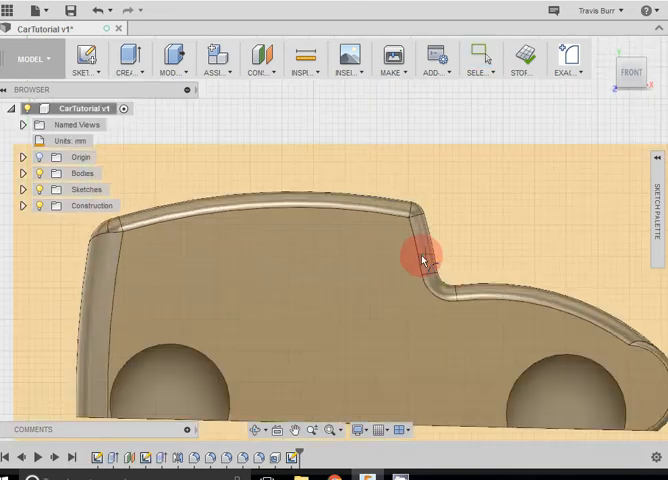
Zoom in on the car's flank near where the roof steps down
{"action": "scroll", "scroll_direction": "up", "scroll_amount": 3}
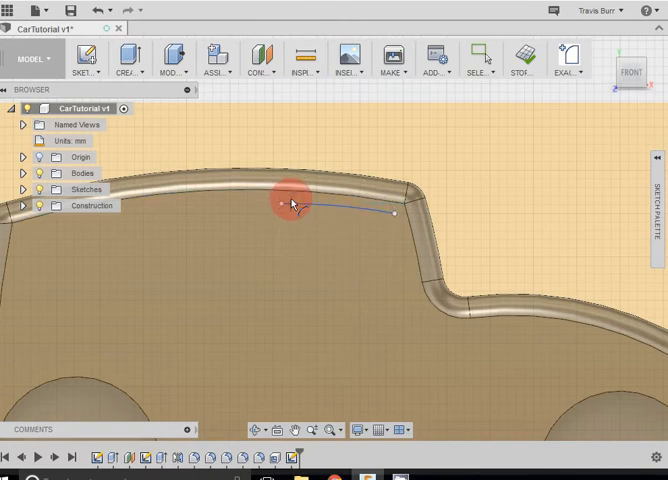
{"action": "mouse_move", "coordinate": [278, 336]}
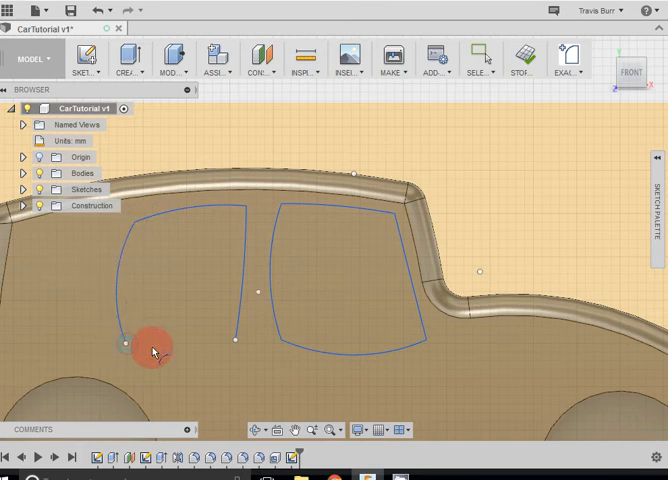
{"action": "mouse_move", "coordinate": [210, 344]}
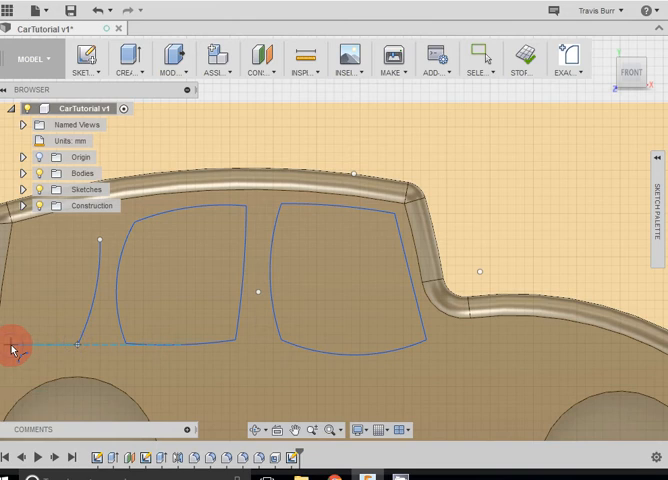
{"action": "mouse_move", "coordinate": [20, 344]}
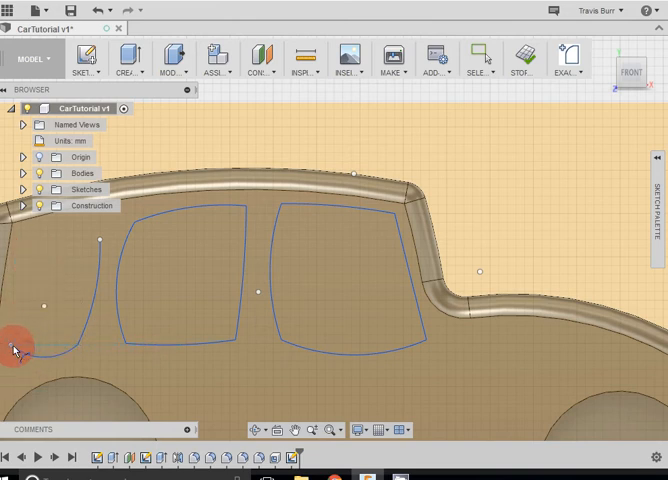
{"action": "mouse_move", "coordinate": [24, 268]}
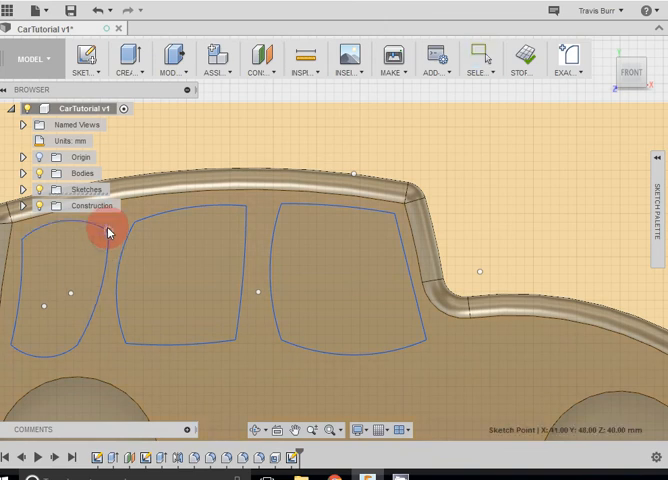
{"action": "mouse_move", "coordinate": [92, 338]}
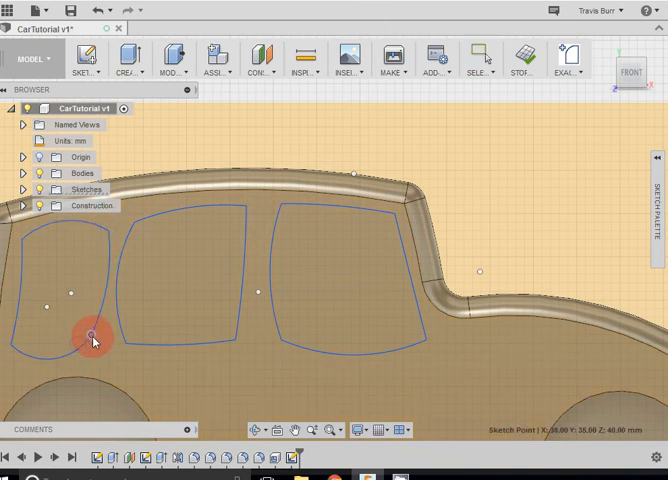